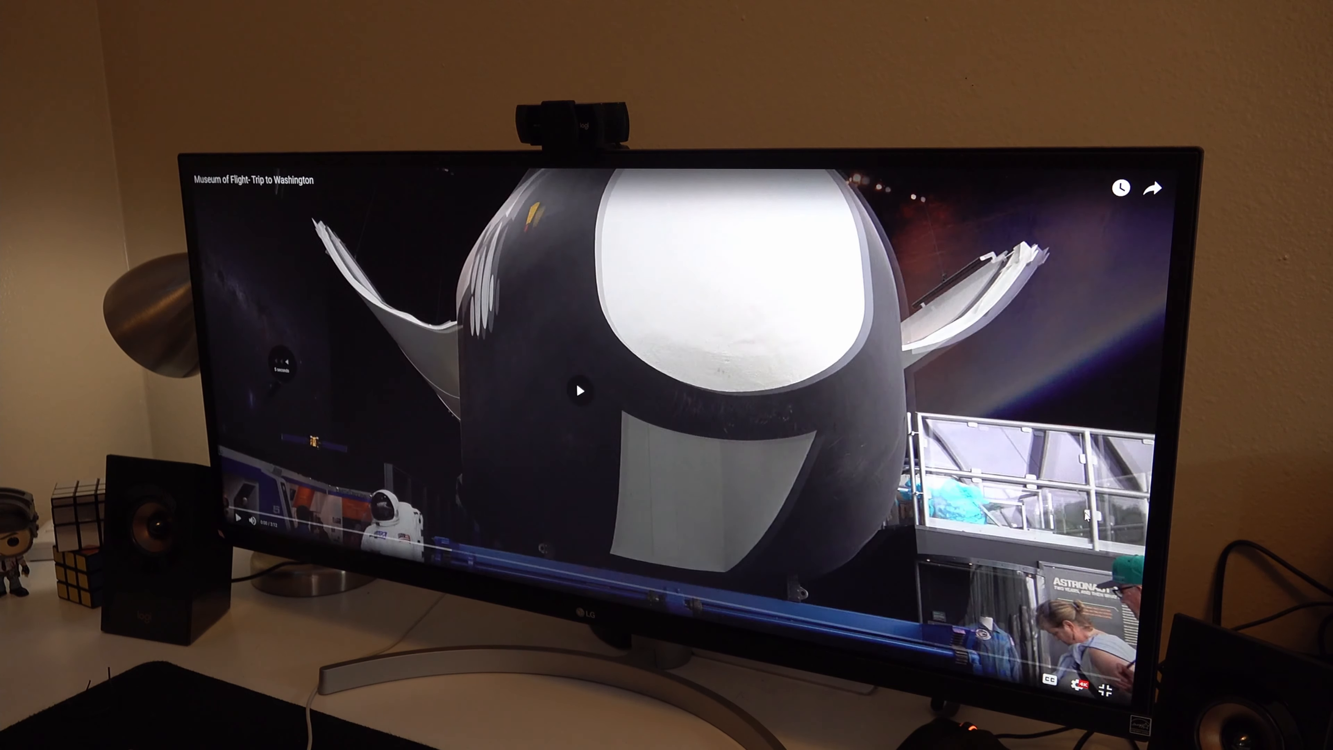
{"action": "left_click", "coordinate": [579, 390]}
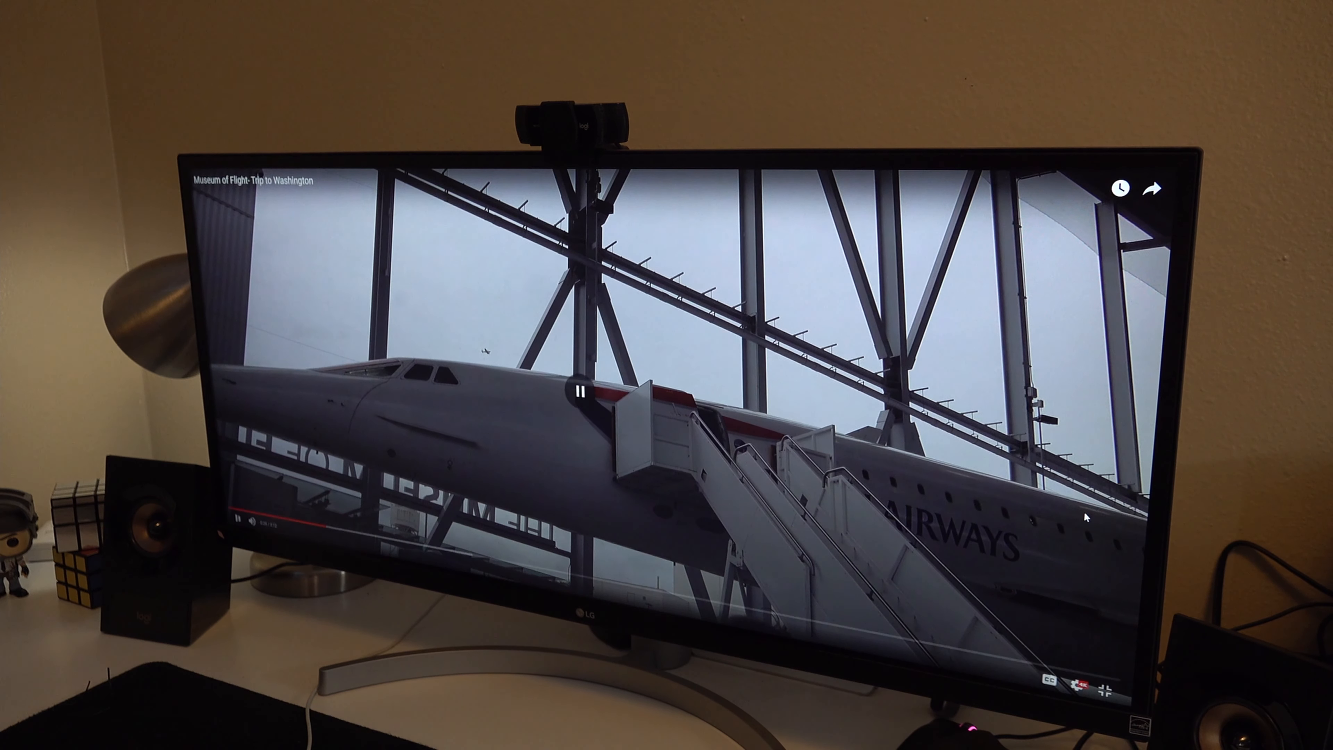
{"action": "left_click", "coordinate": [580, 392]}
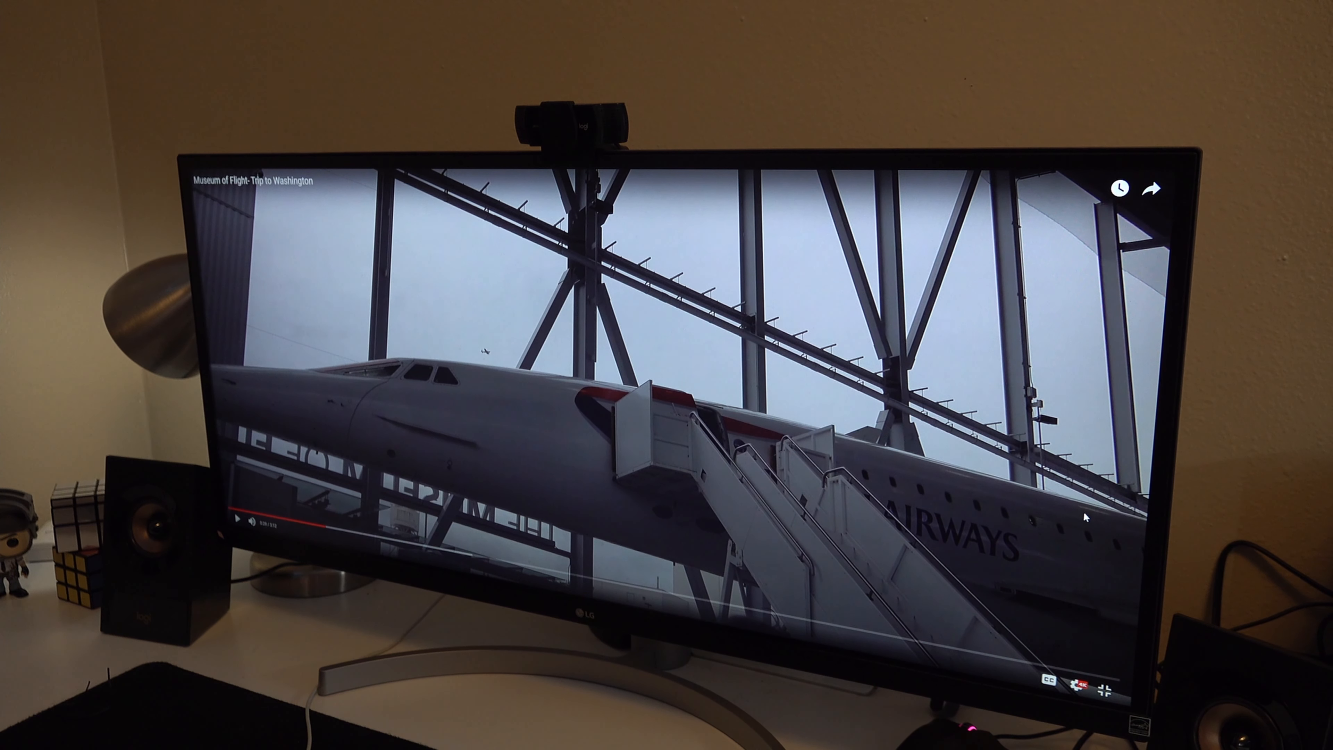